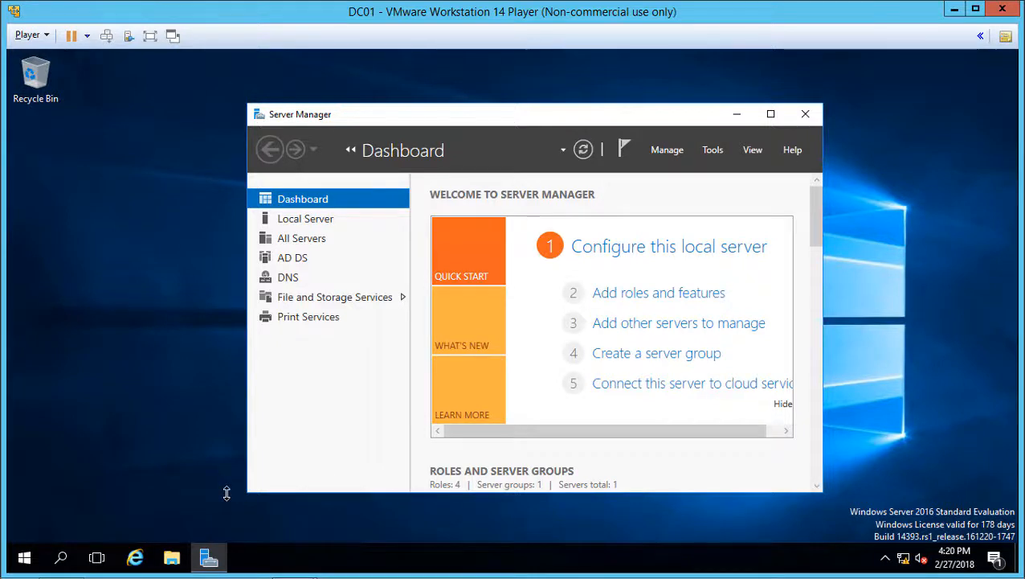
mouse_move(212, 471)
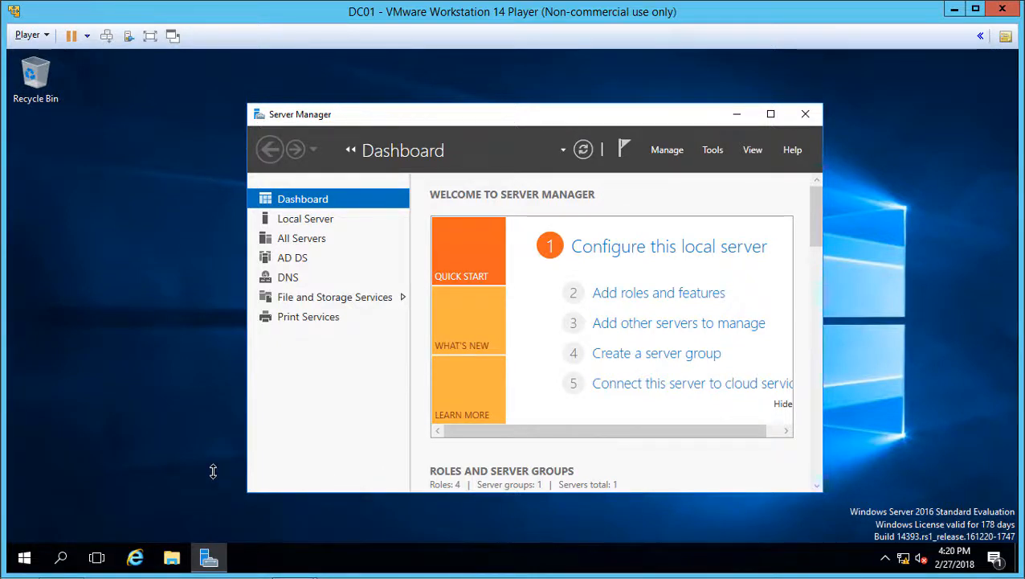
mouse_move(215, 450)
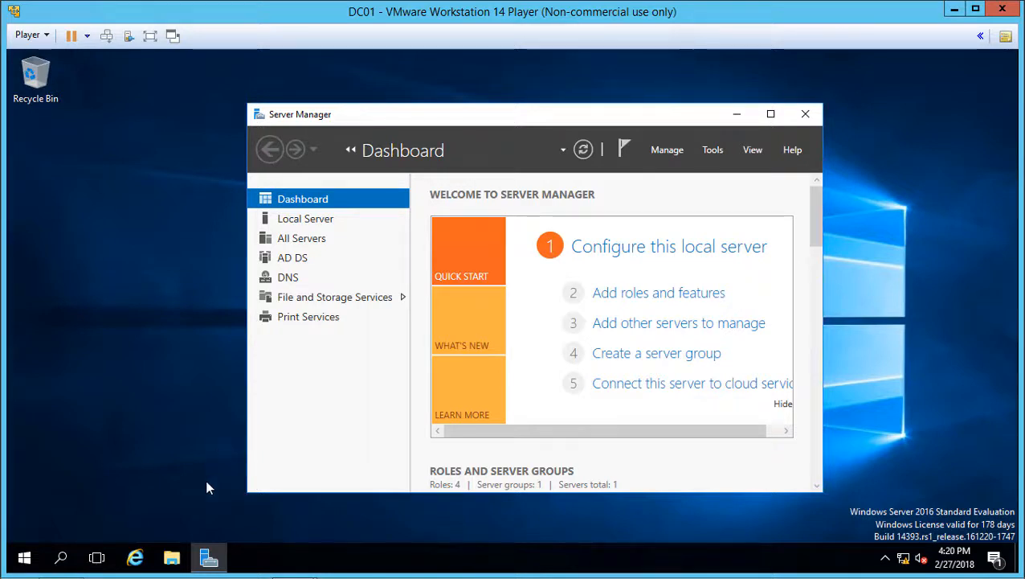
mouse_move(126, 517)
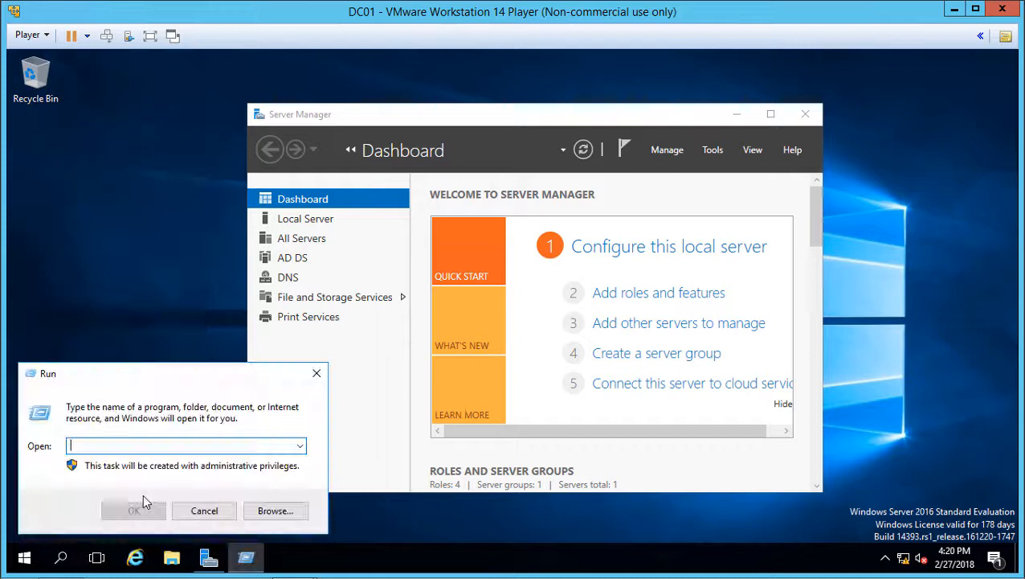
Launch Registry Editor from the Run dialog with the regedit command
text(regedit)
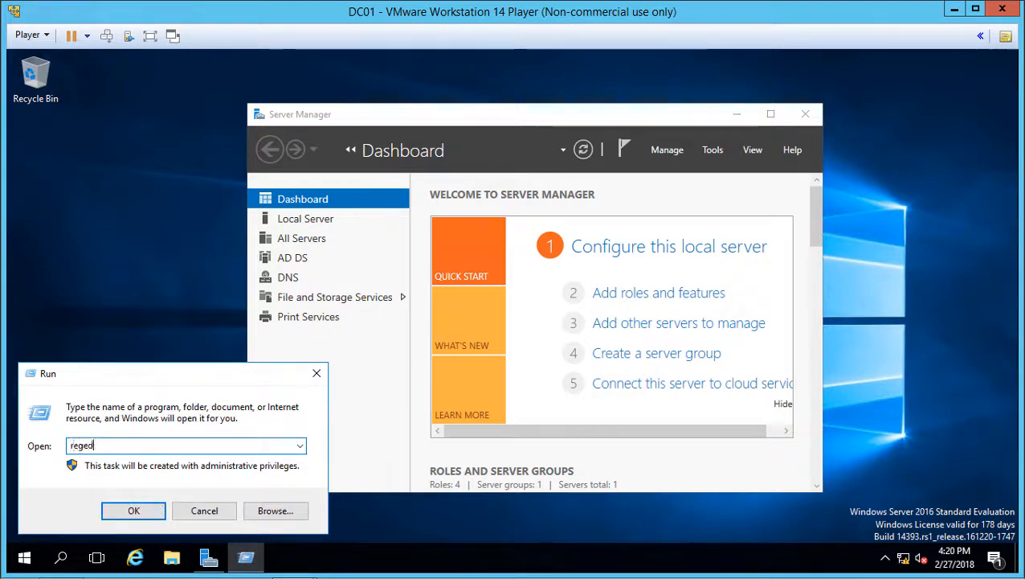
click(134, 512)
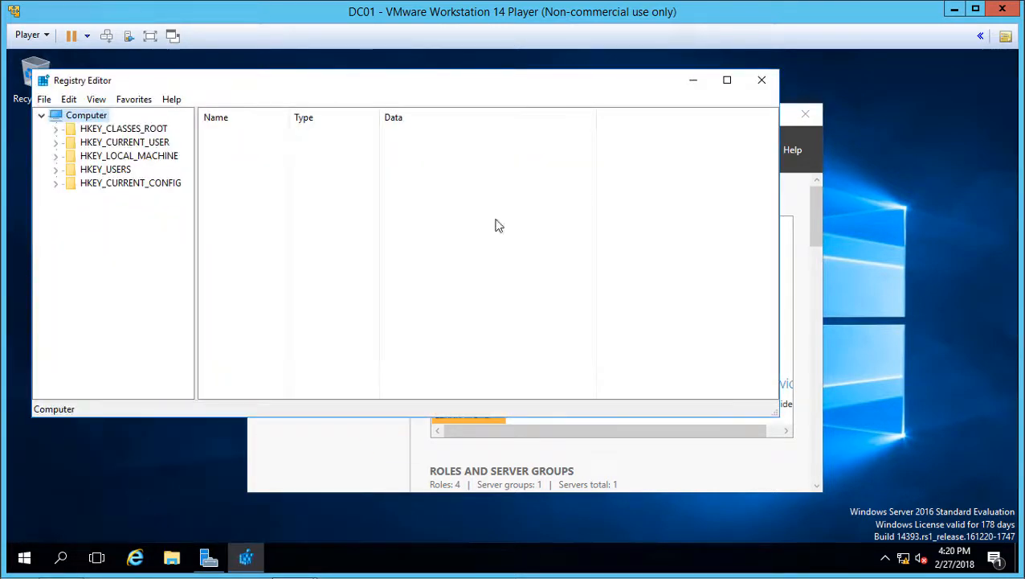
Maximize the window, browse HKEY_CURRENT_CONFIG and HKEY_CURRENT_USER subkeys, collapse them and select Computer
click(726, 80)
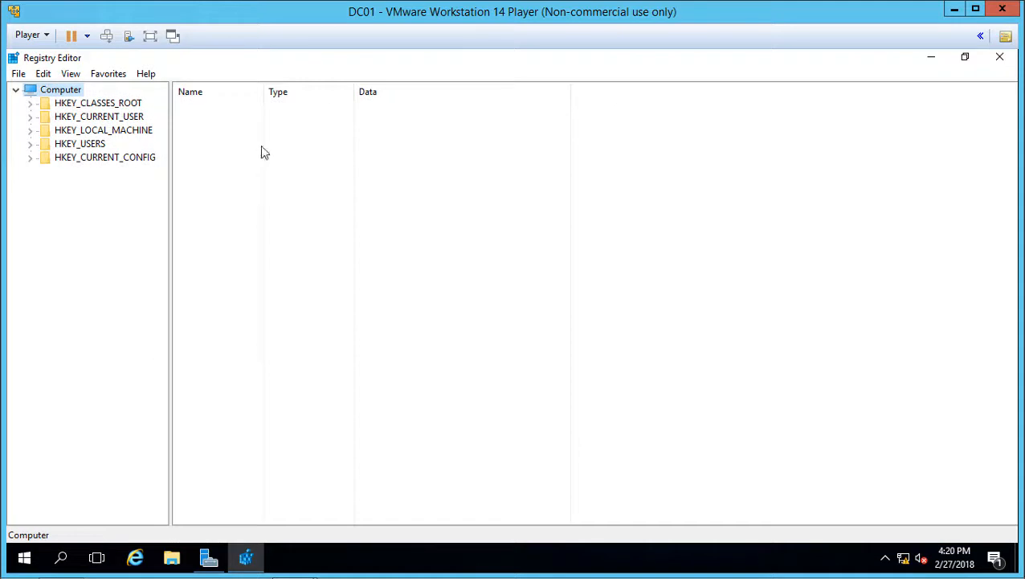
click(103, 129)
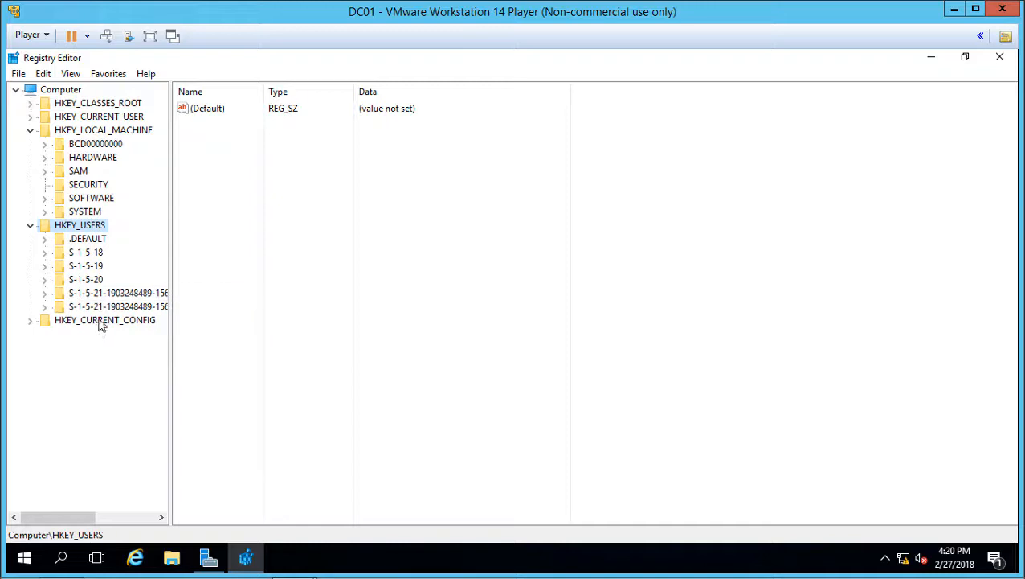
click(83, 347)
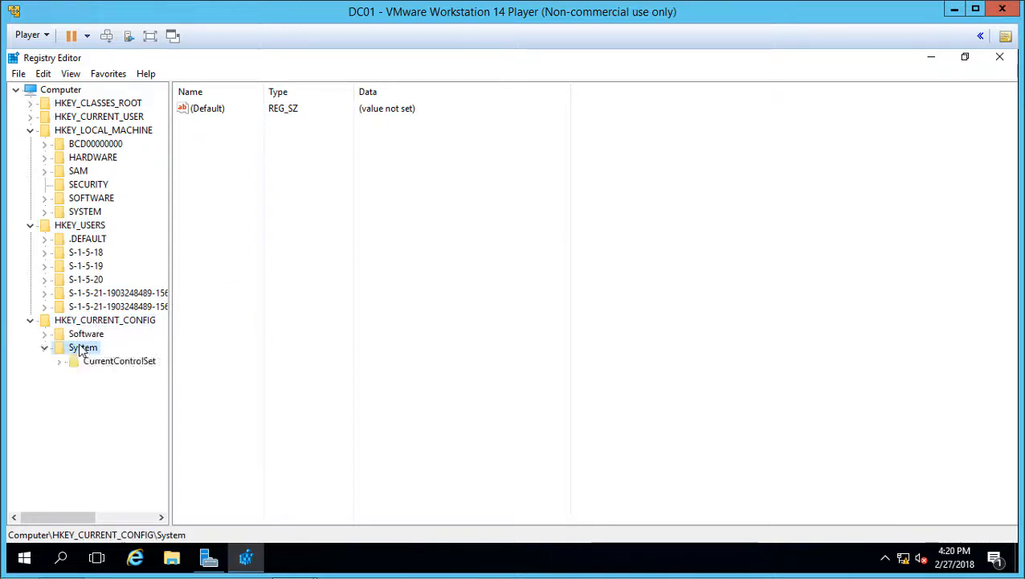
click(89, 183)
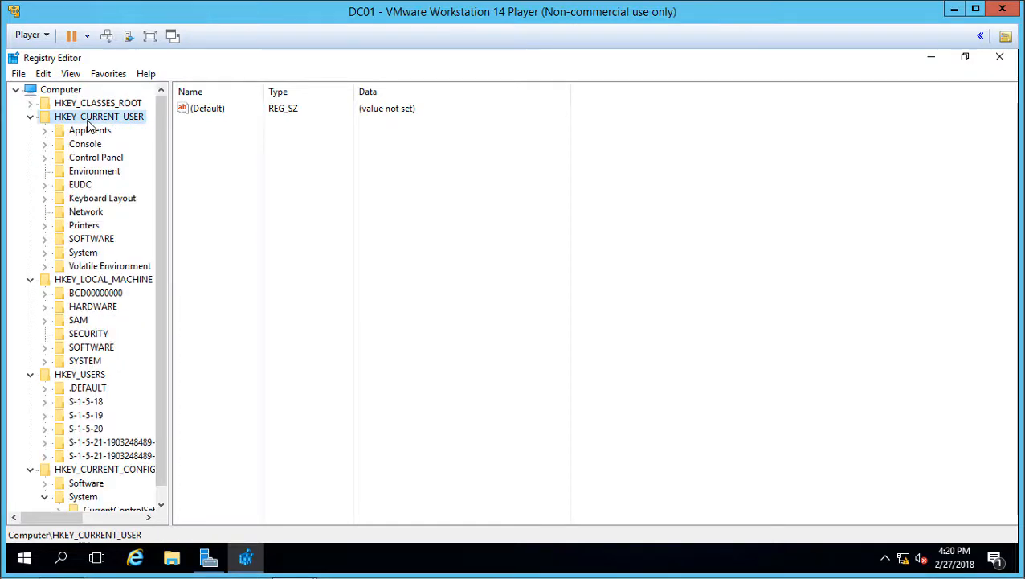
click(102, 129)
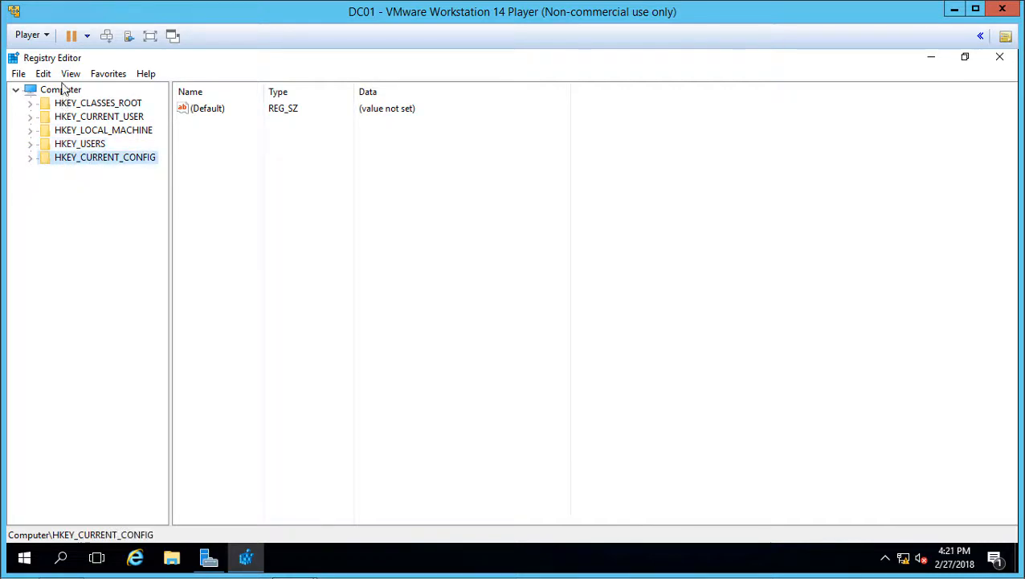
click(61, 90)
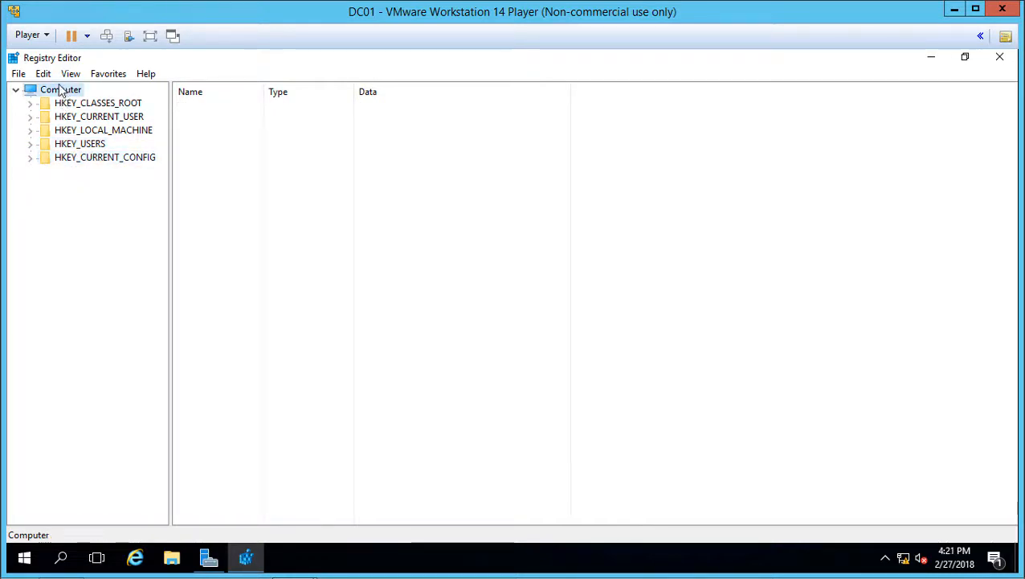
Start an export of the whole registry and choose Local Disk (C:) as the save location
right_click(61, 90)
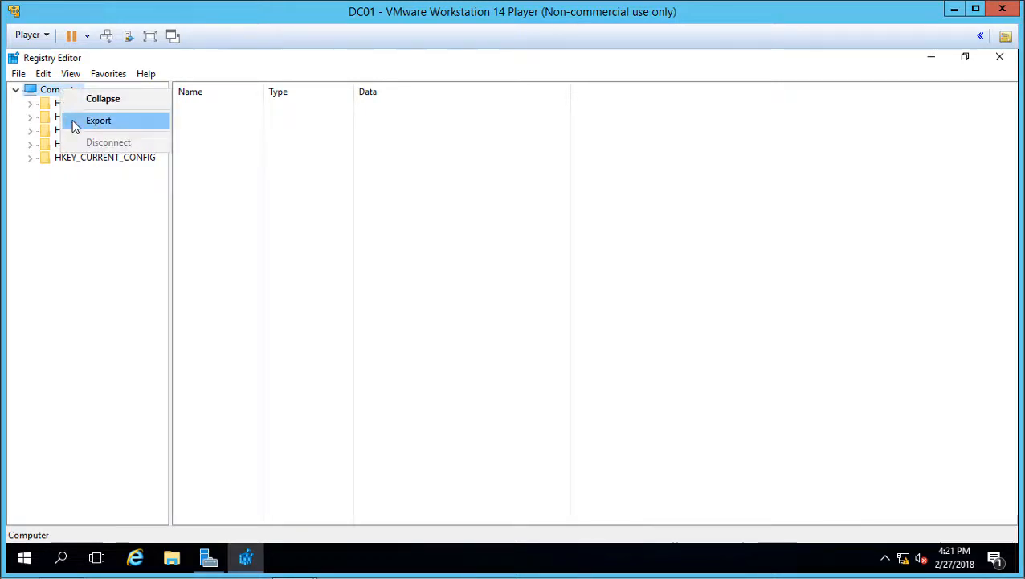
click(98, 120)
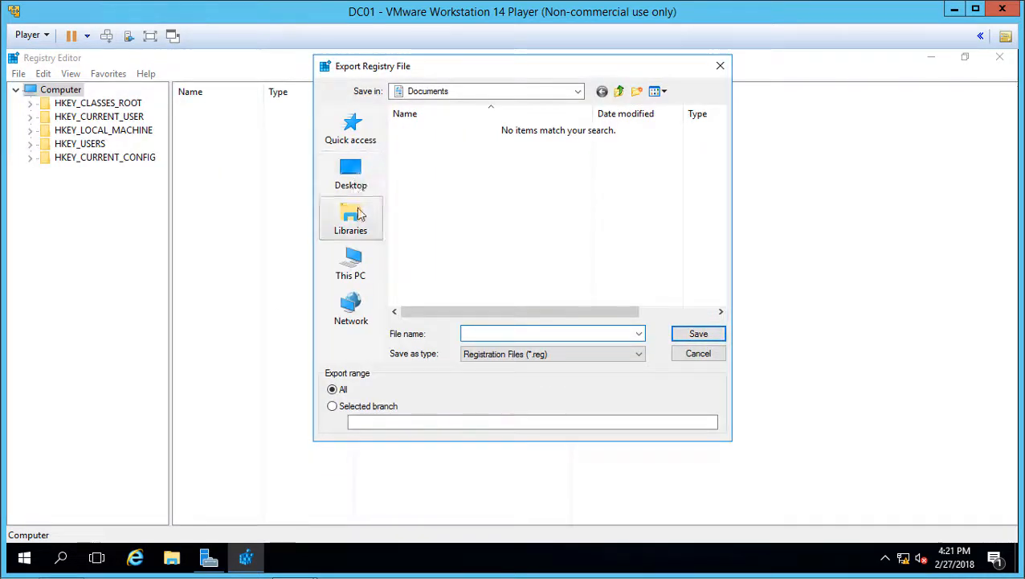
click(579, 90)
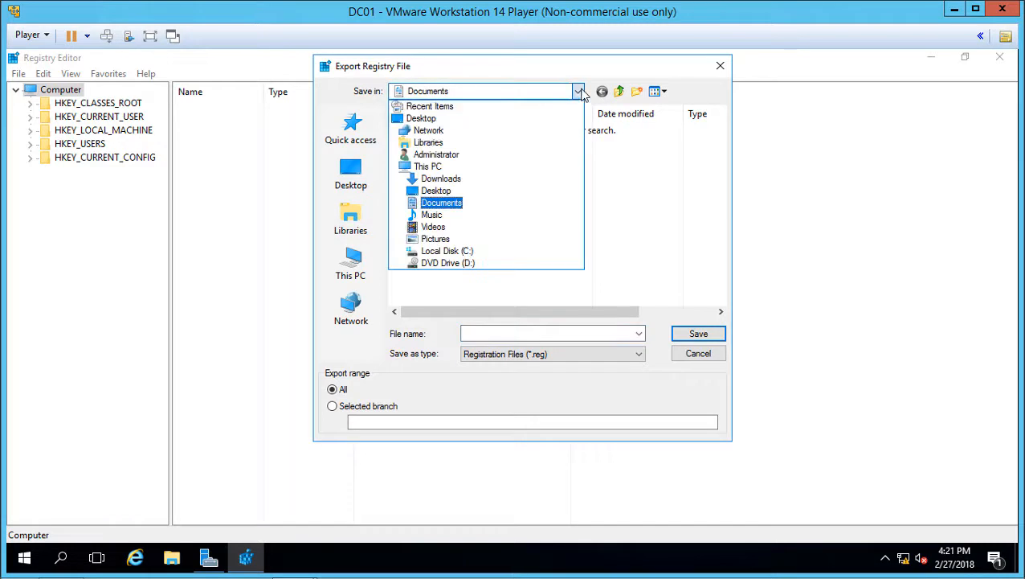
click(447, 250)
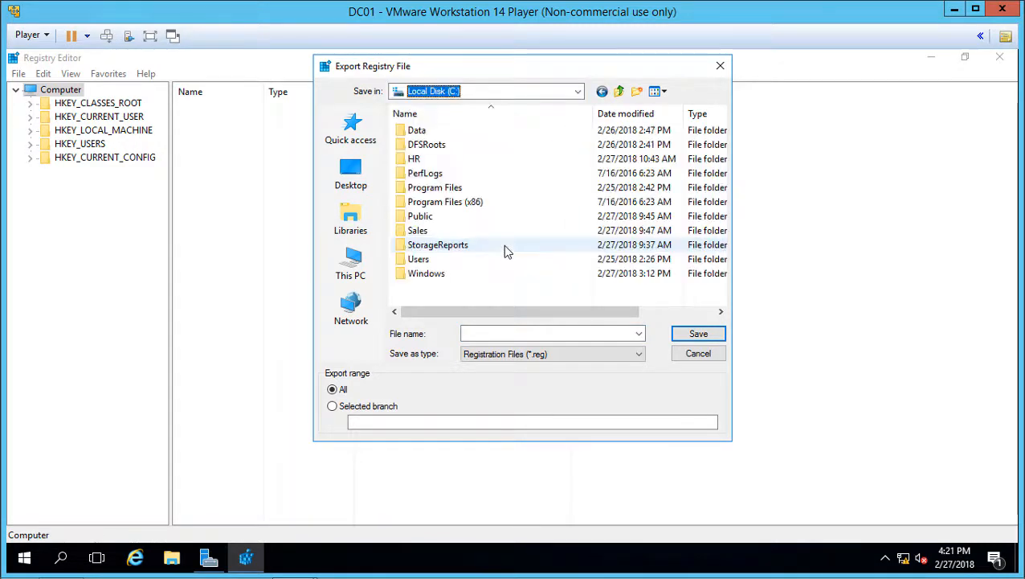
Save the full-registry export as 'Reg edit backup' with Export range All
click(505, 333)
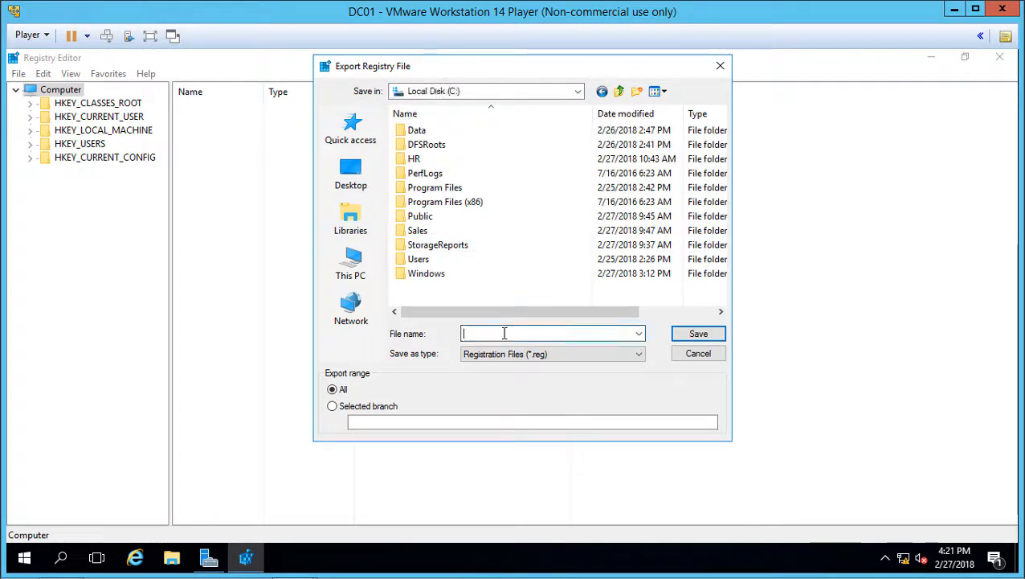
text(Reg edit back)
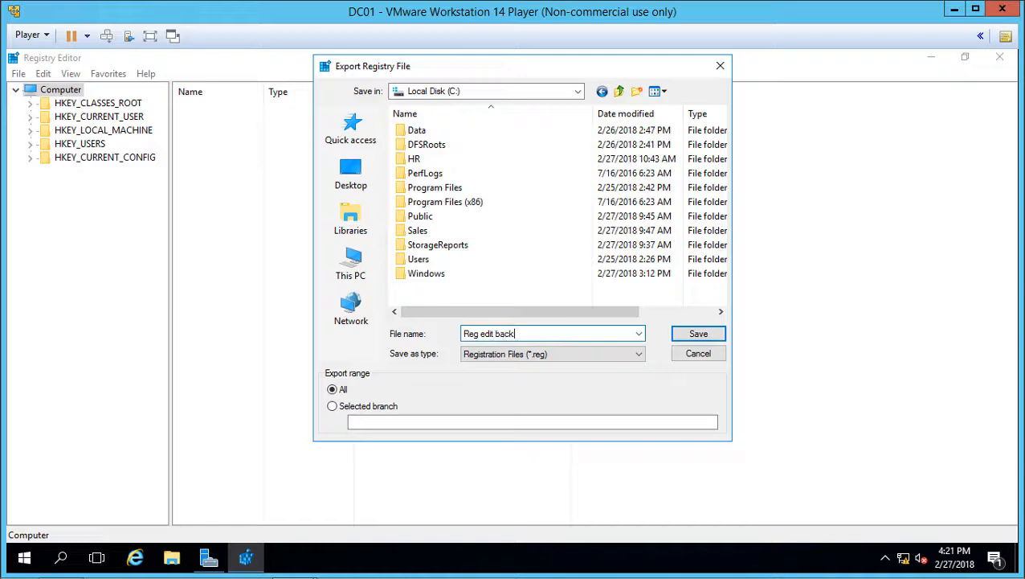
text(up)
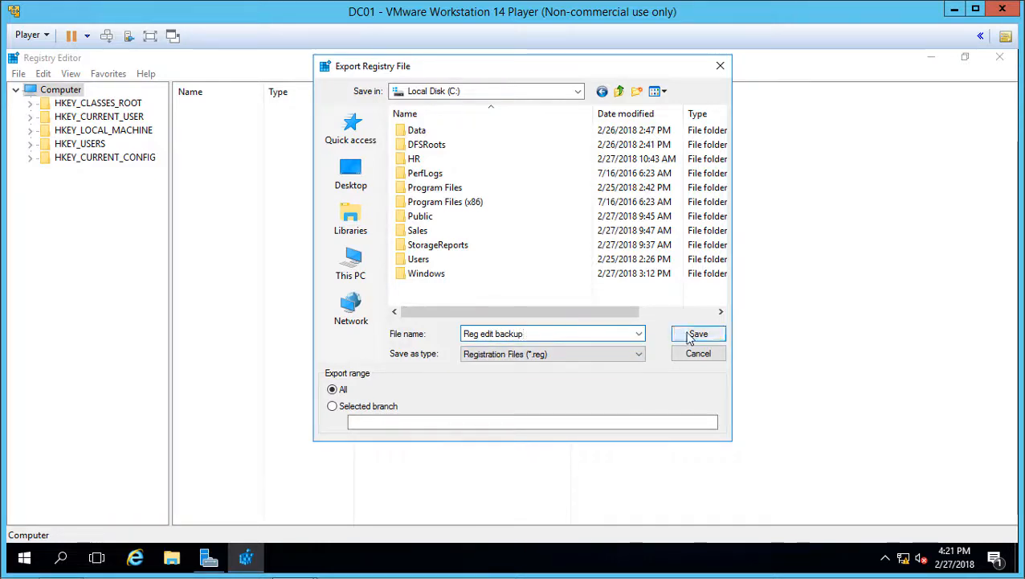
click(698, 332)
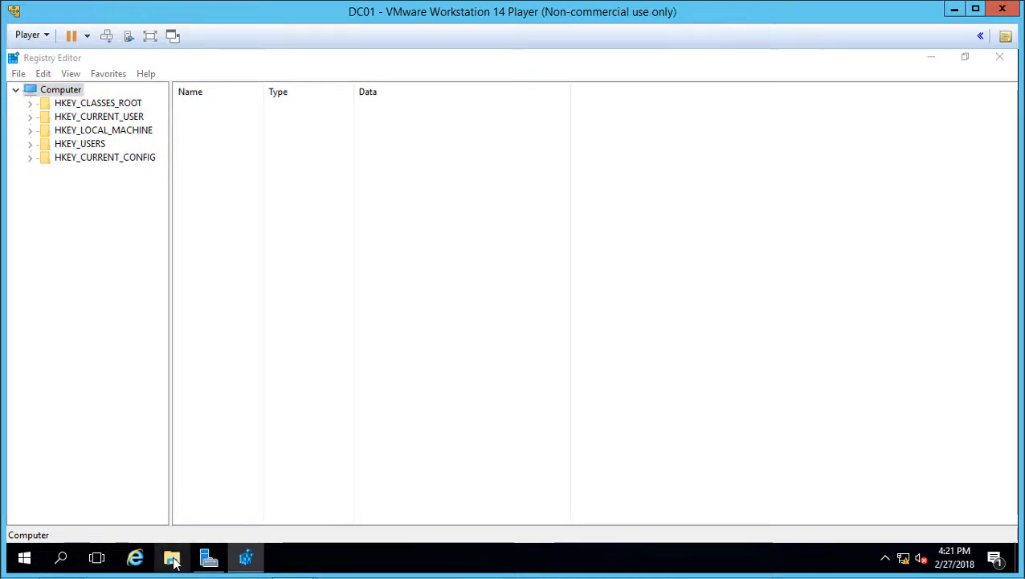
Browse to Local Disk (C:) in File Explorer and check the Reg edit backup file, 215,430 KB
click(172, 556)
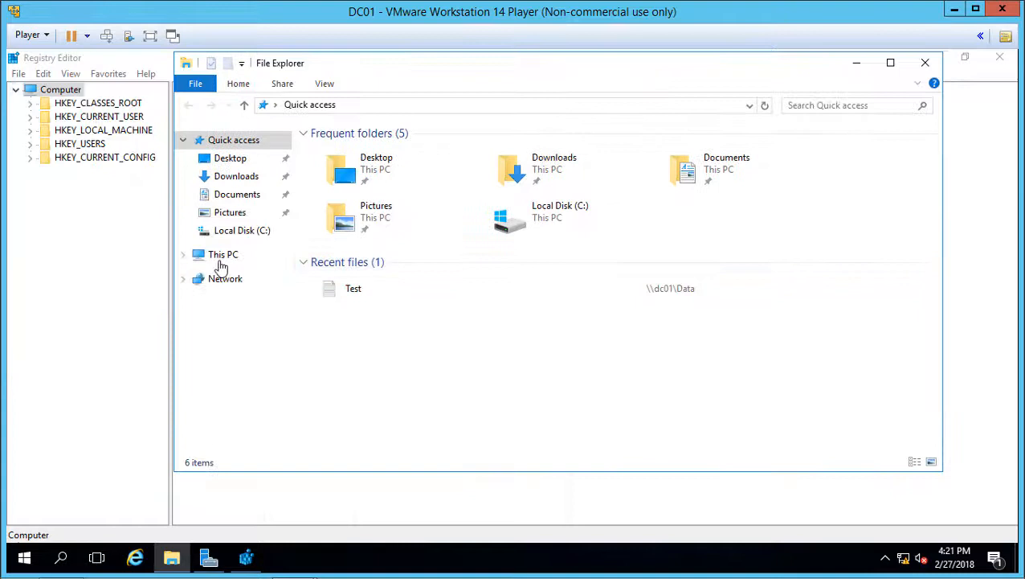
click(222, 254)
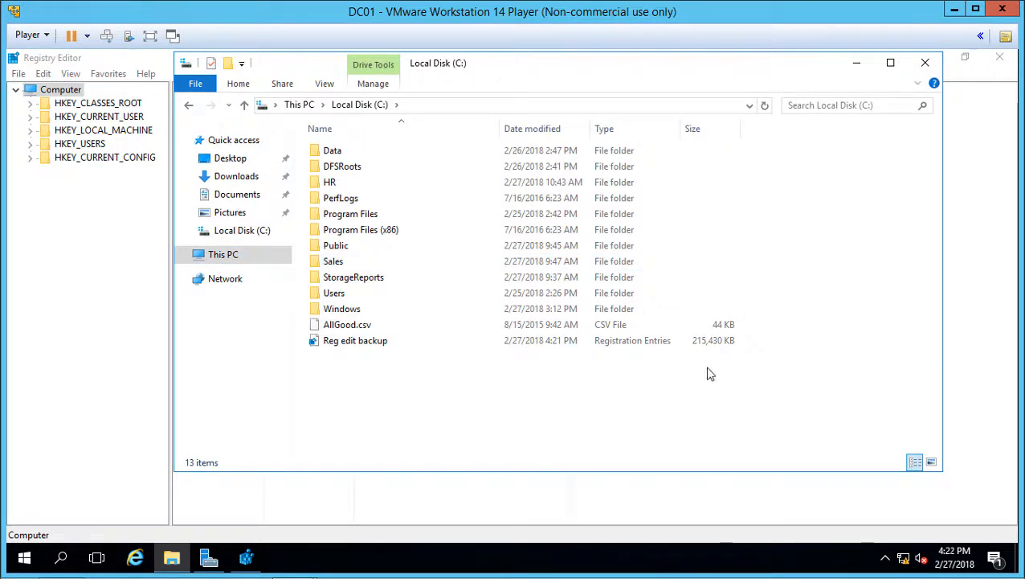
click(355, 341)
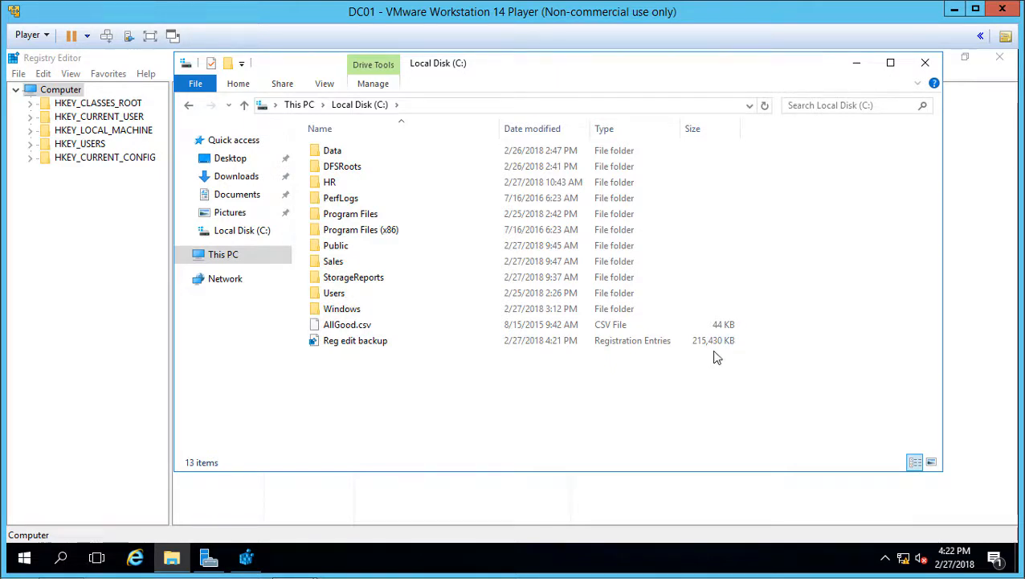
mouse_move(712, 380)
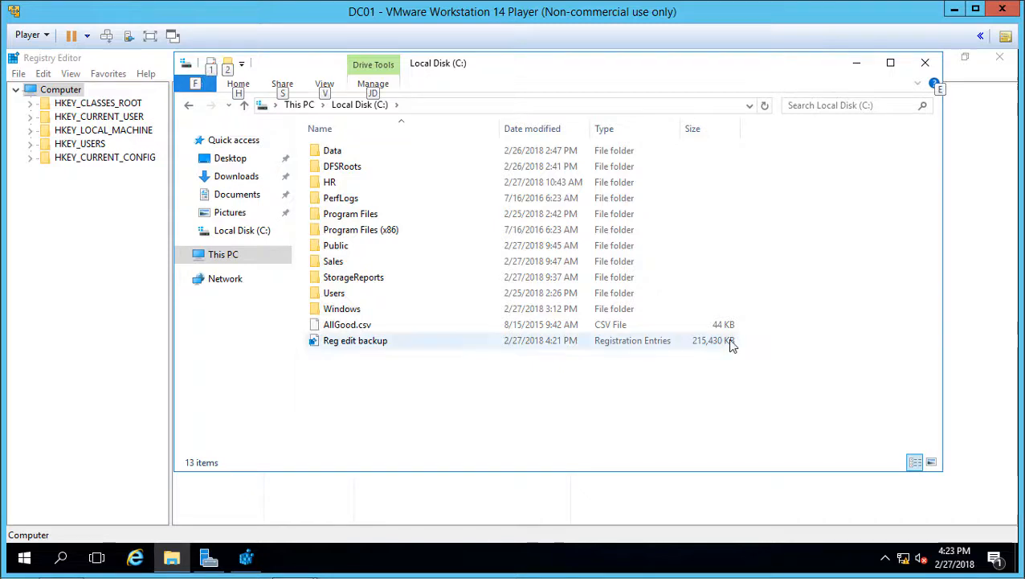
click(498, 398)
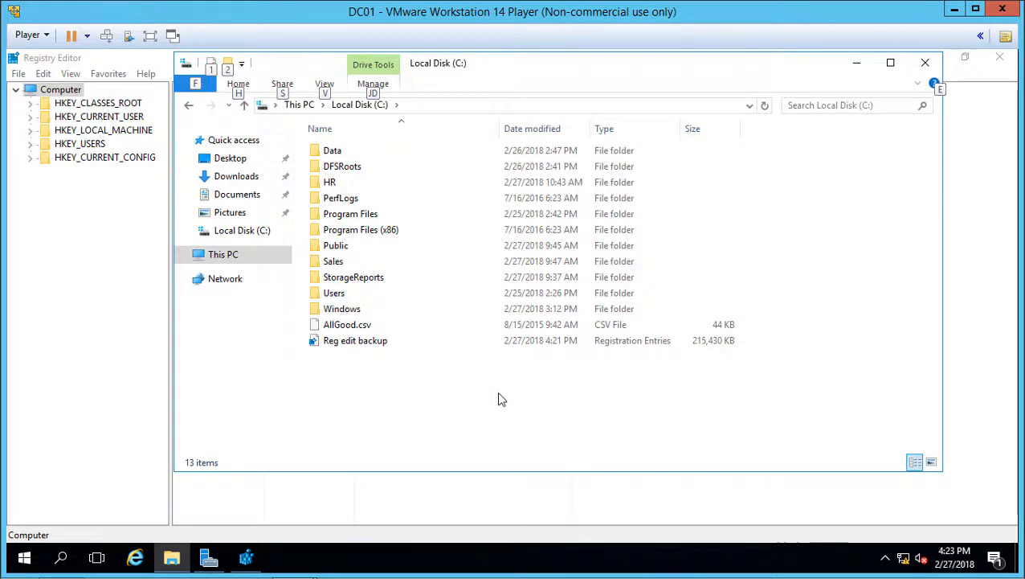
mouse_move(330, 381)
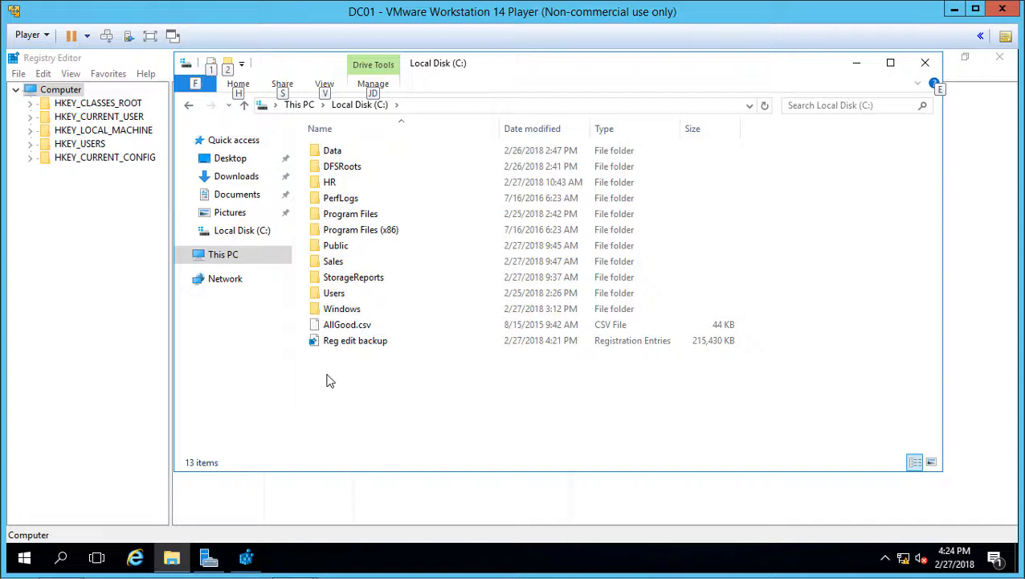
mouse_move(341, 323)
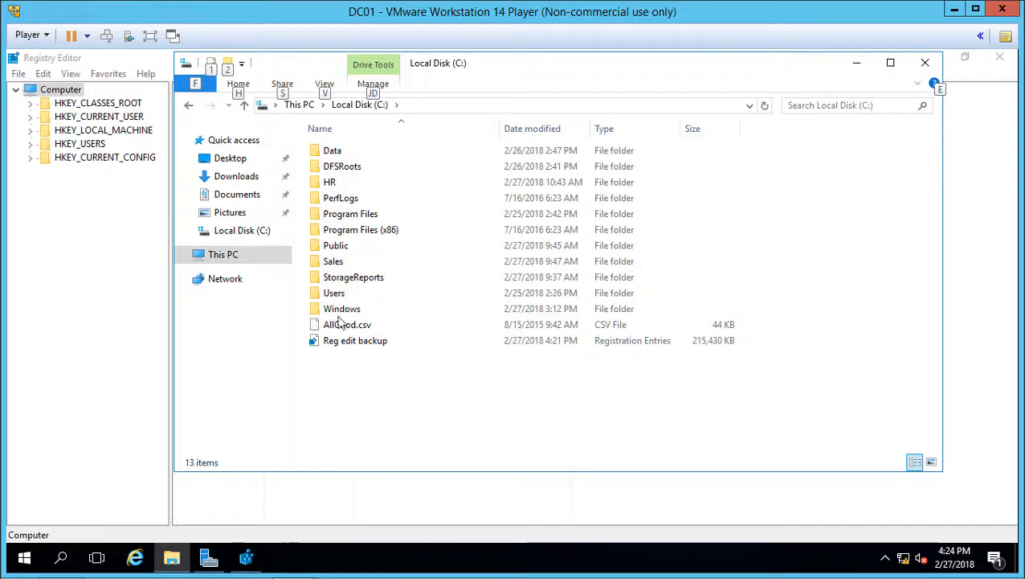
click(342, 308)
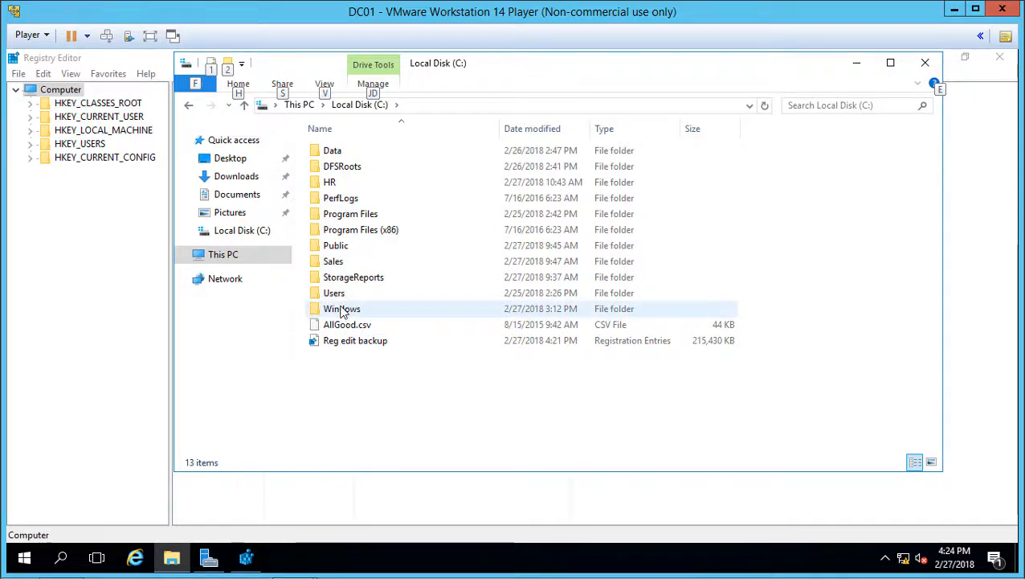
double_click(341, 308)
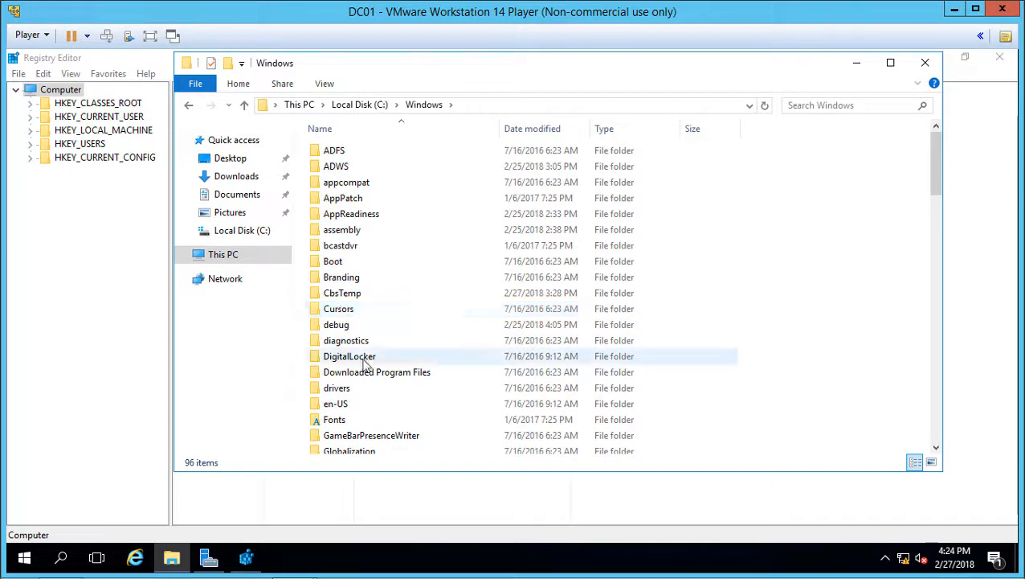
scroll(down, 3)
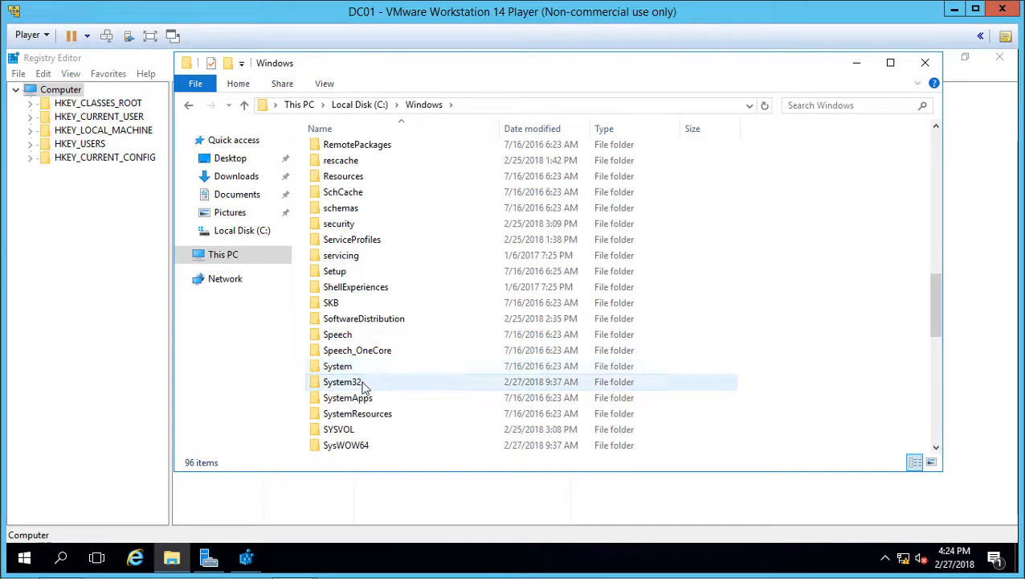
double_click(342, 382)
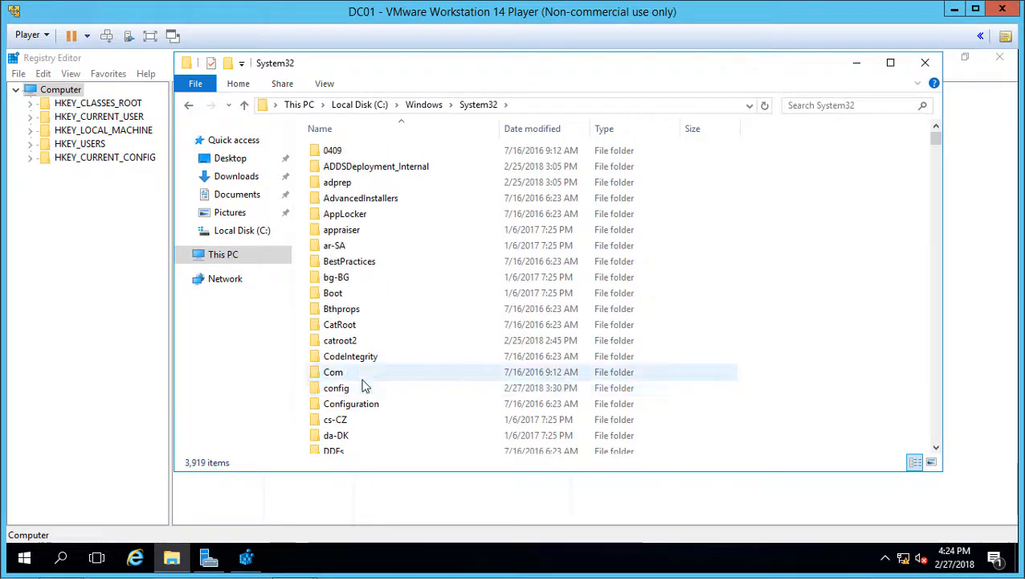
double_click(336, 388)
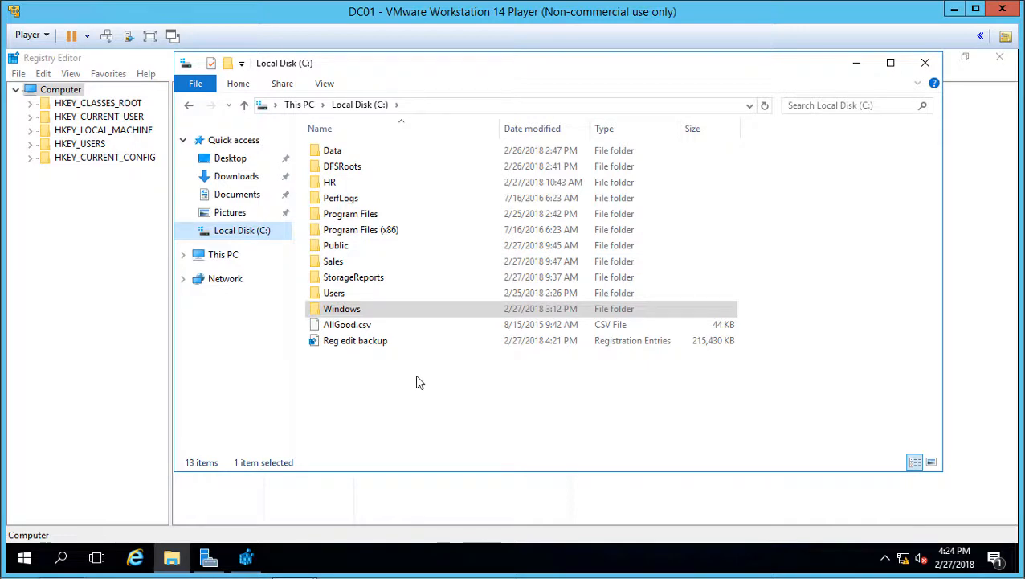
Merge Reg edit backup.reg into the registry, accepting the Registry Editor warning with Yes
click(355, 340)
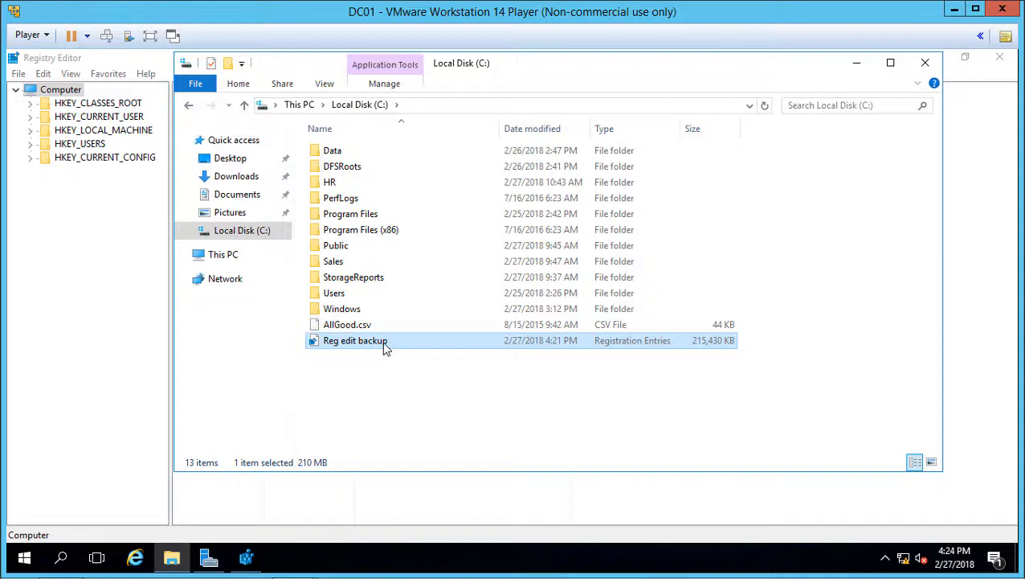
mouse_move(356, 341)
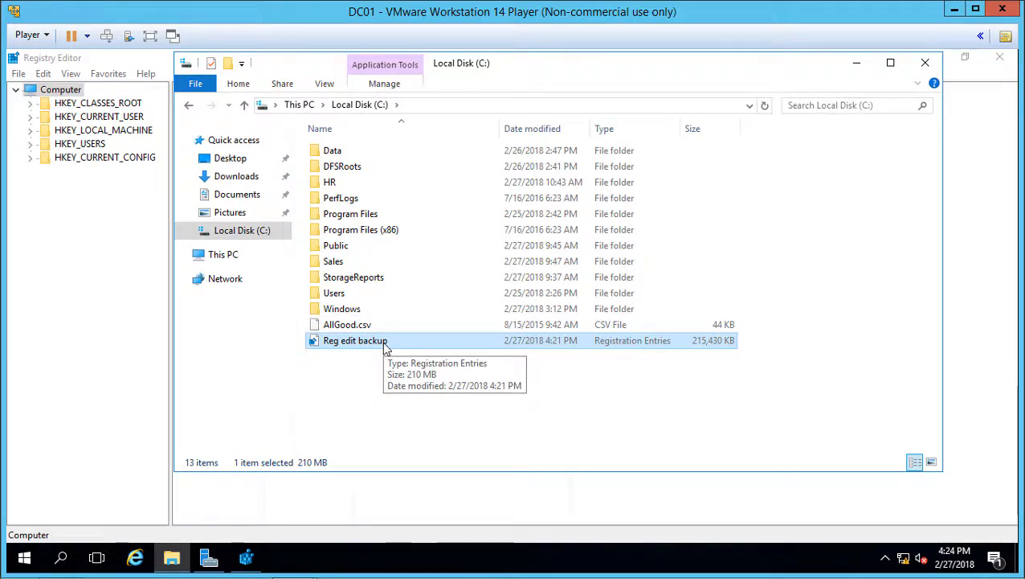
double_click(355, 341)
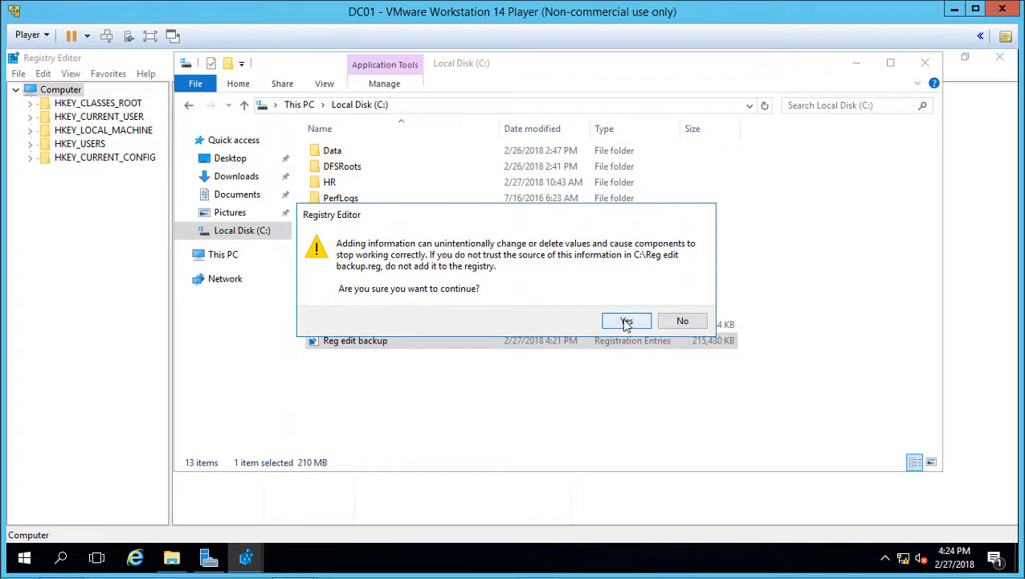
click(627, 321)
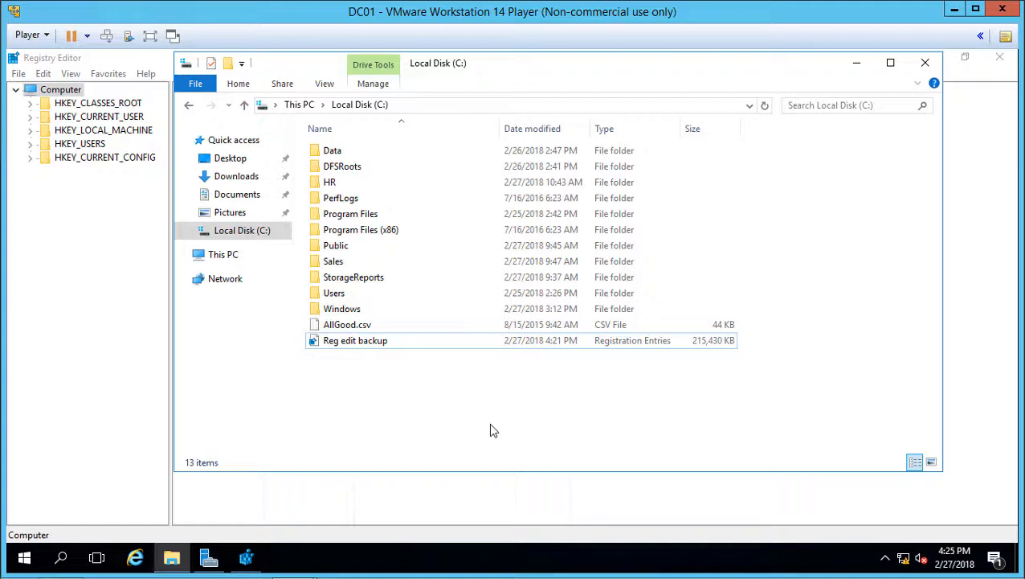
mouse_move(495, 385)
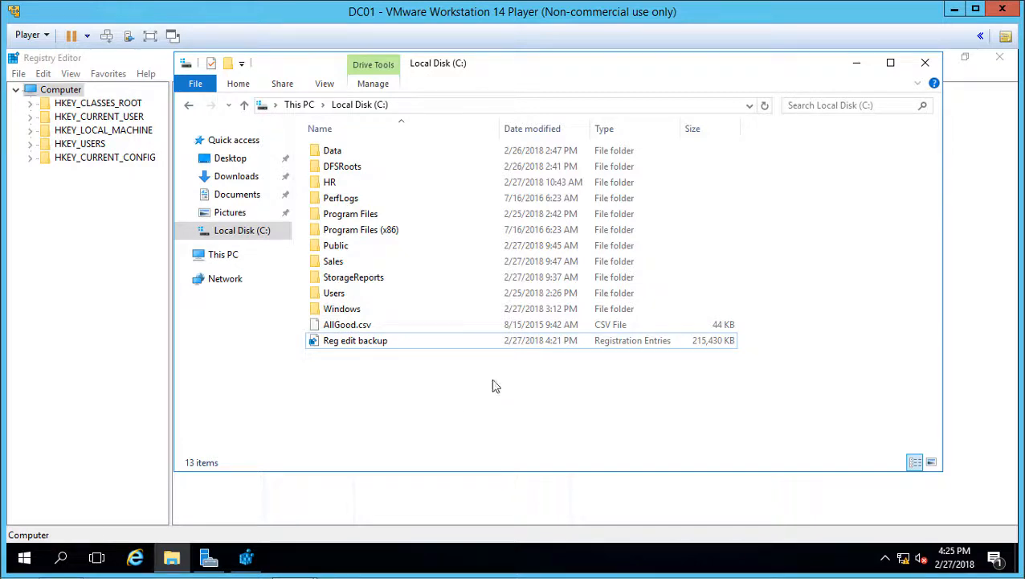
mouse_move(500, 382)
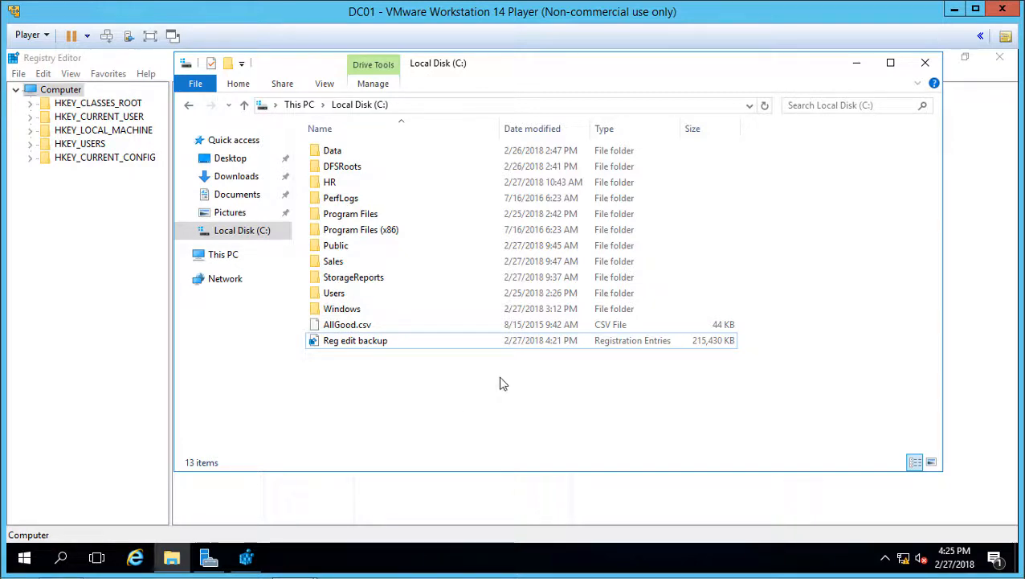
mouse_move(522, 377)
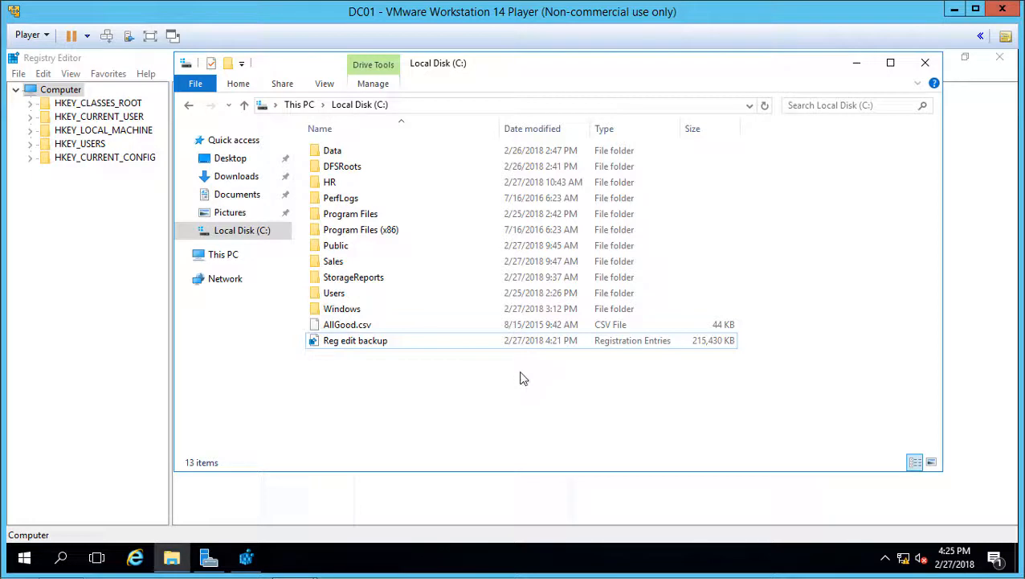